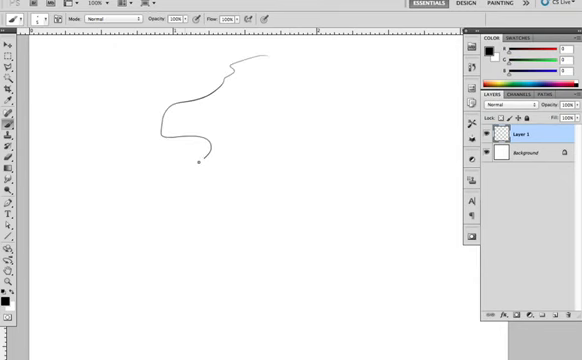
Step: Brush a smooth wavy guide curve down the canvas for the coastline
drag(197, 160, 182, 290)
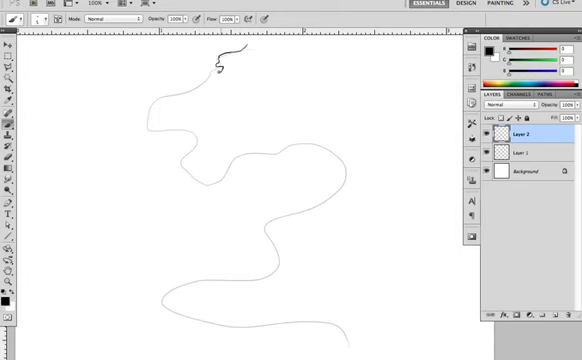
Step: Trace jagged black coastline strokes along the top and middle of the grey guide
drag(220, 68, 247, 45)
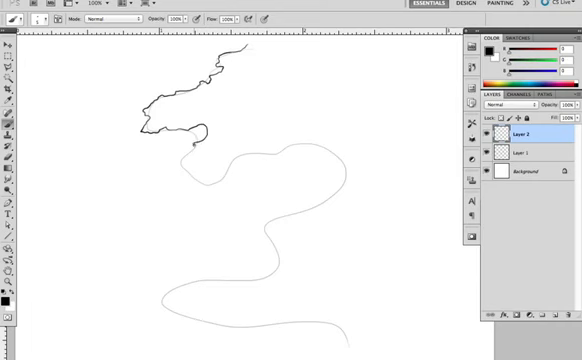
drag(195, 140, 205, 185)
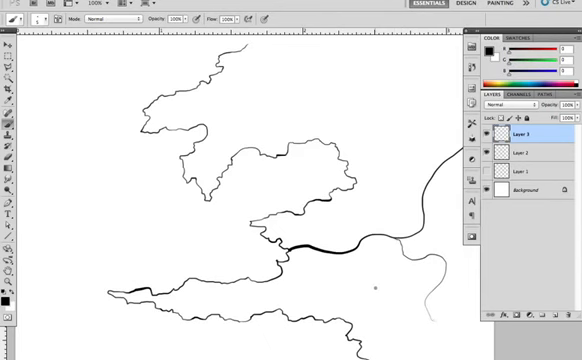
Step: Undo the last stray brush stroke
key(cmd+z)
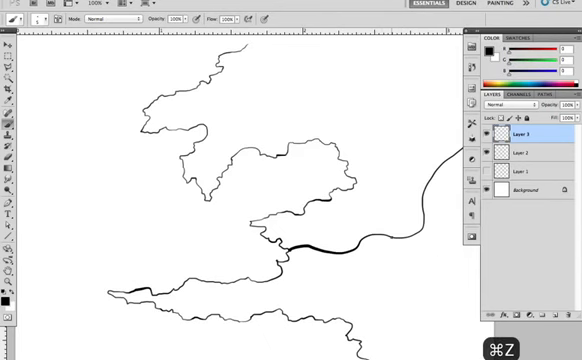